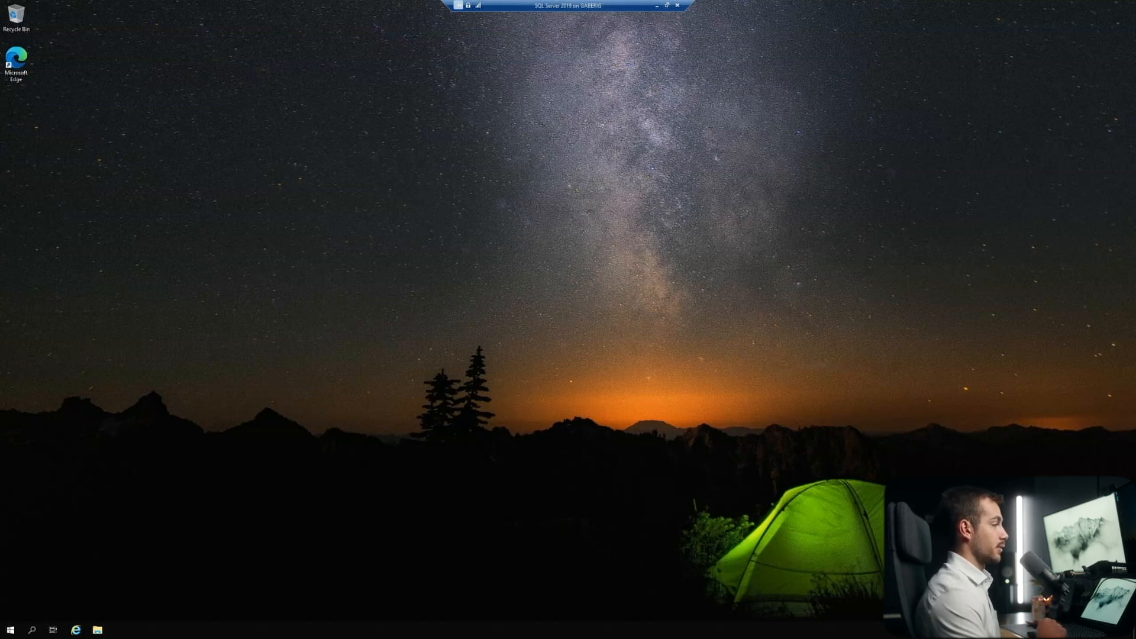
Step: Launch Server Manager from the Start menu
click(11, 629)
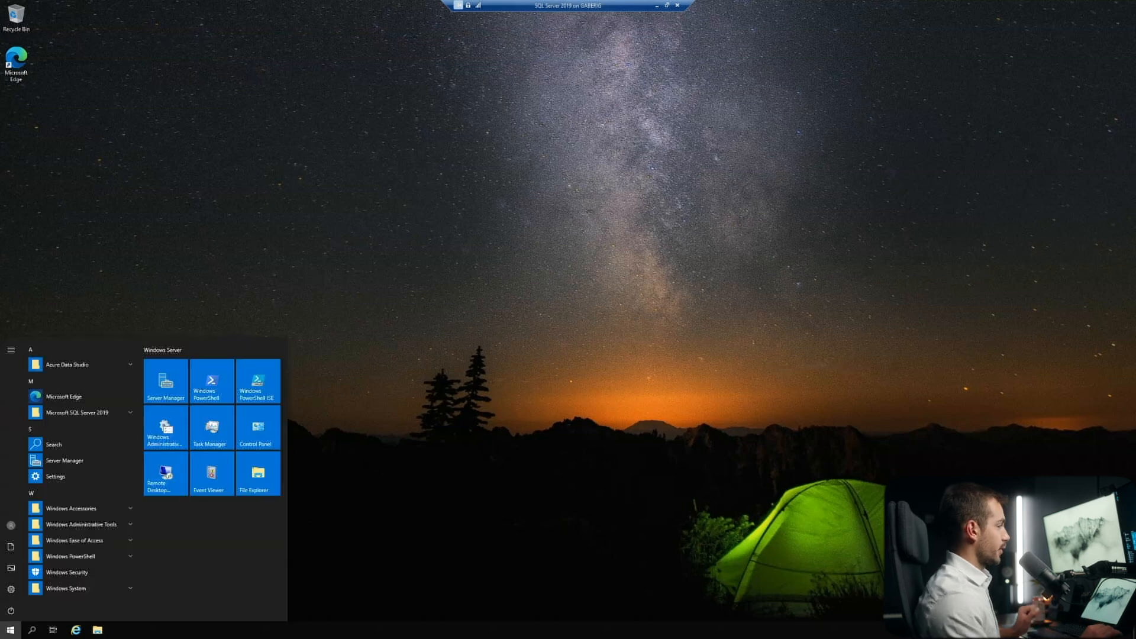
click(166, 382)
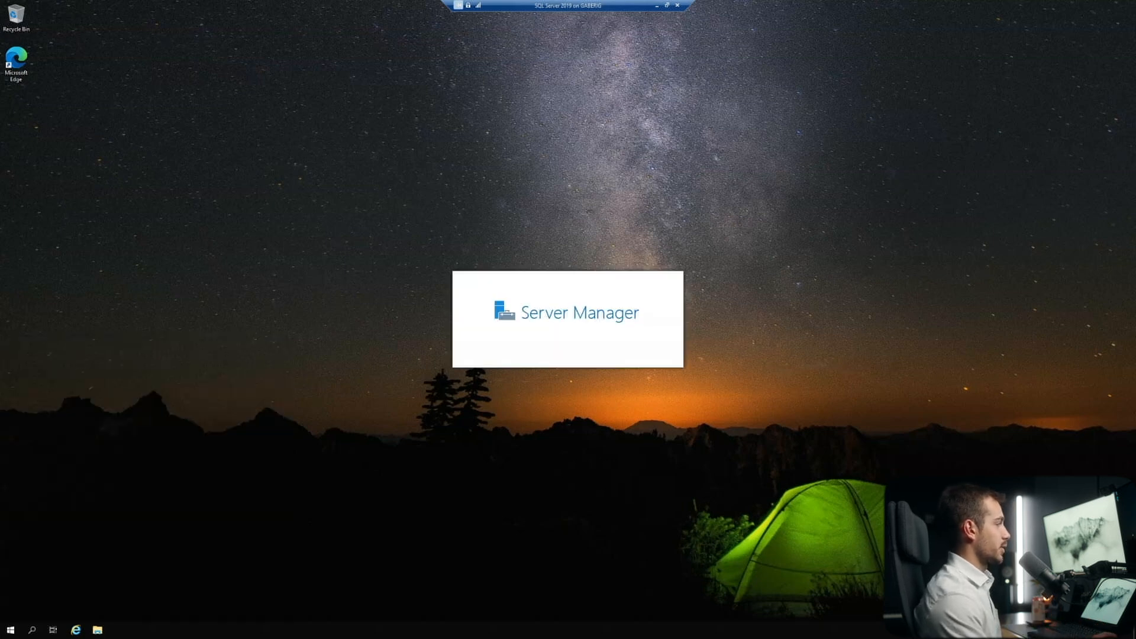
Step: Start the Add Roles and Features Wizard with role-based installation on this server, reaching Server Roles
click(1043, 24)
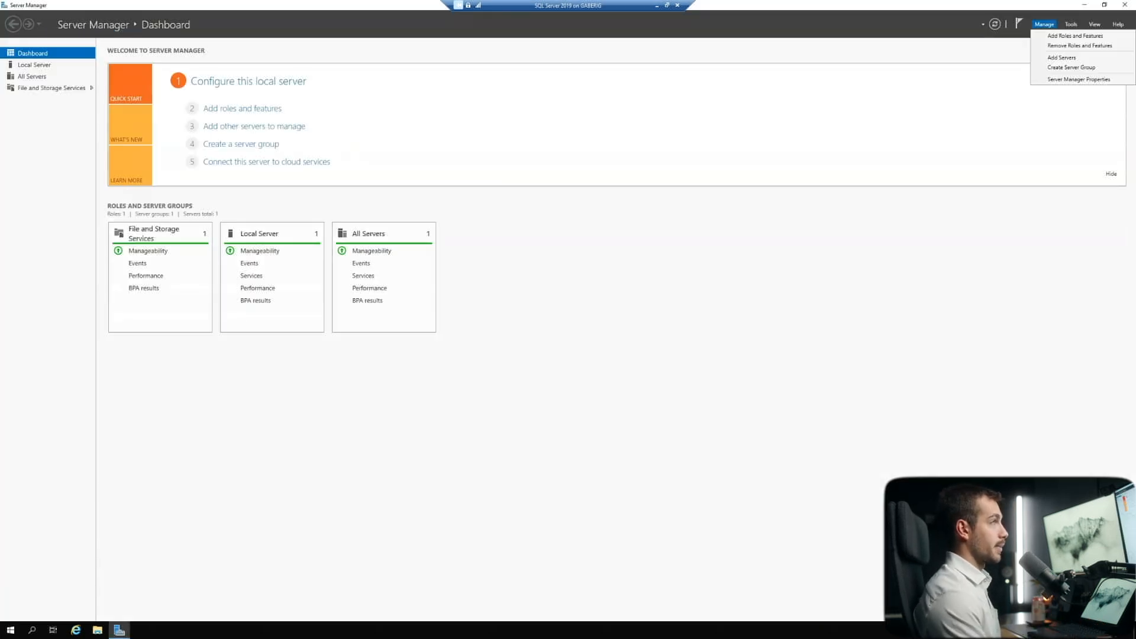
mouse_move(1075, 35)
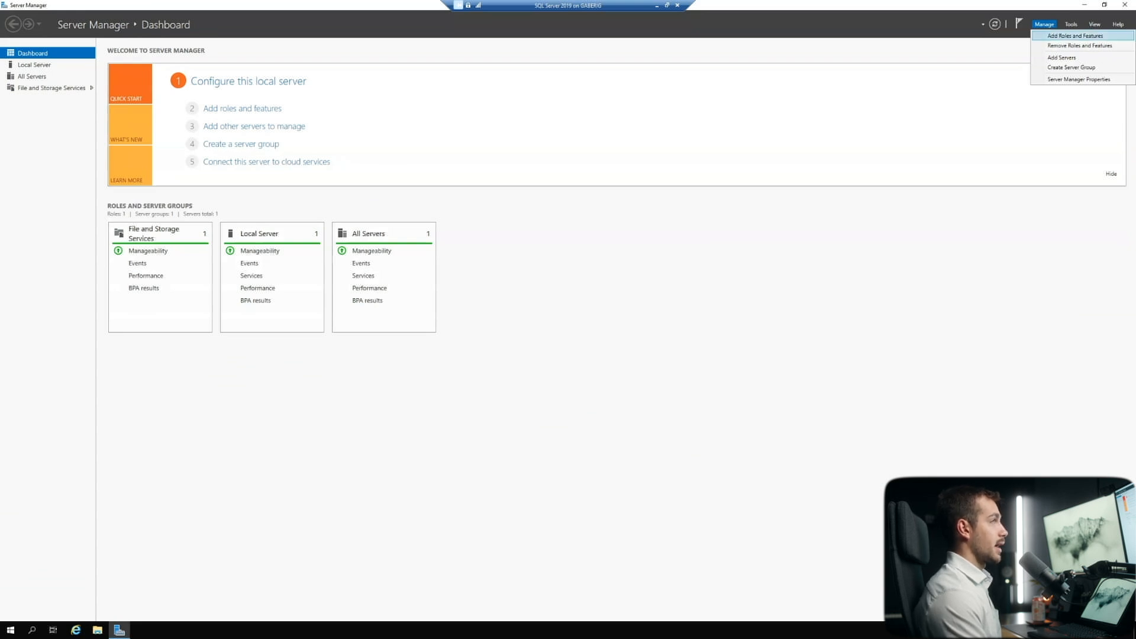
click(1074, 35)
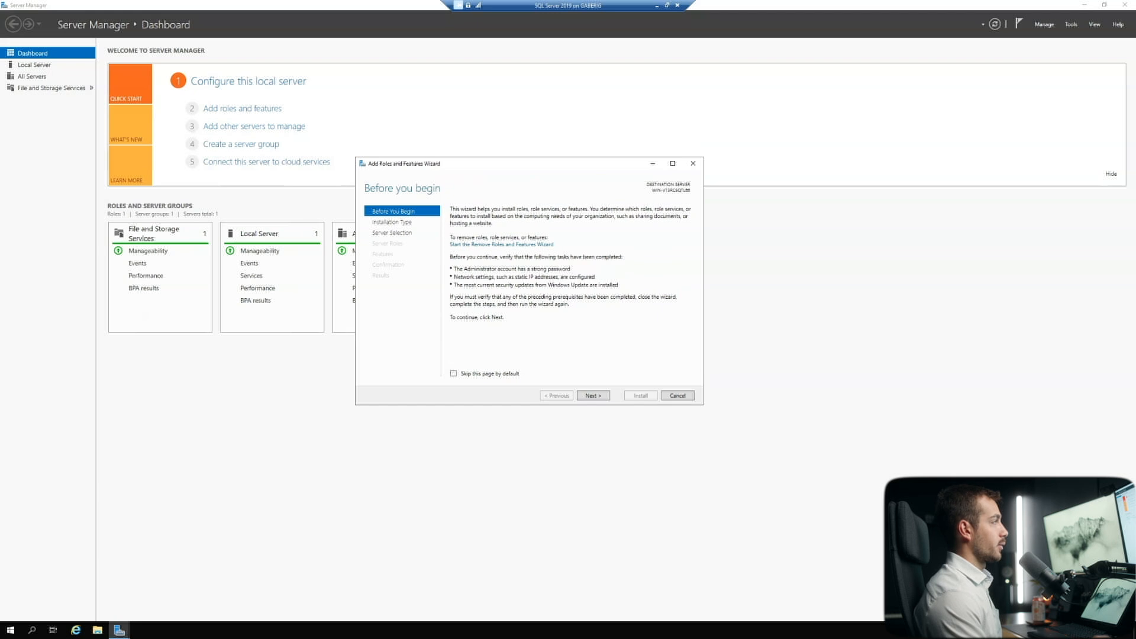
click(592, 395)
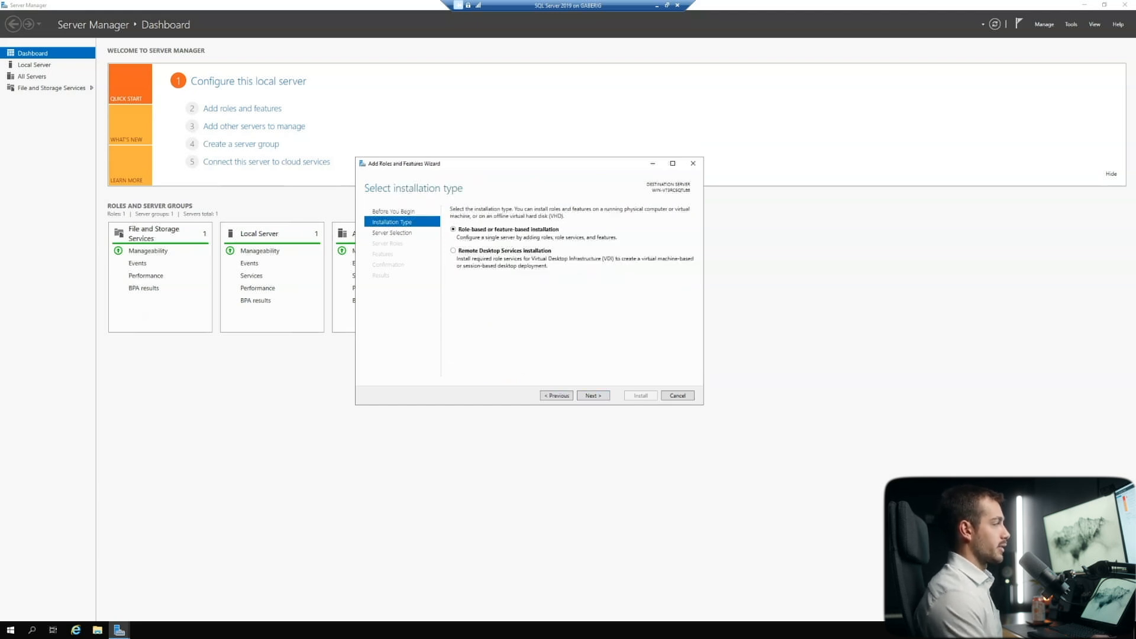
click(592, 396)
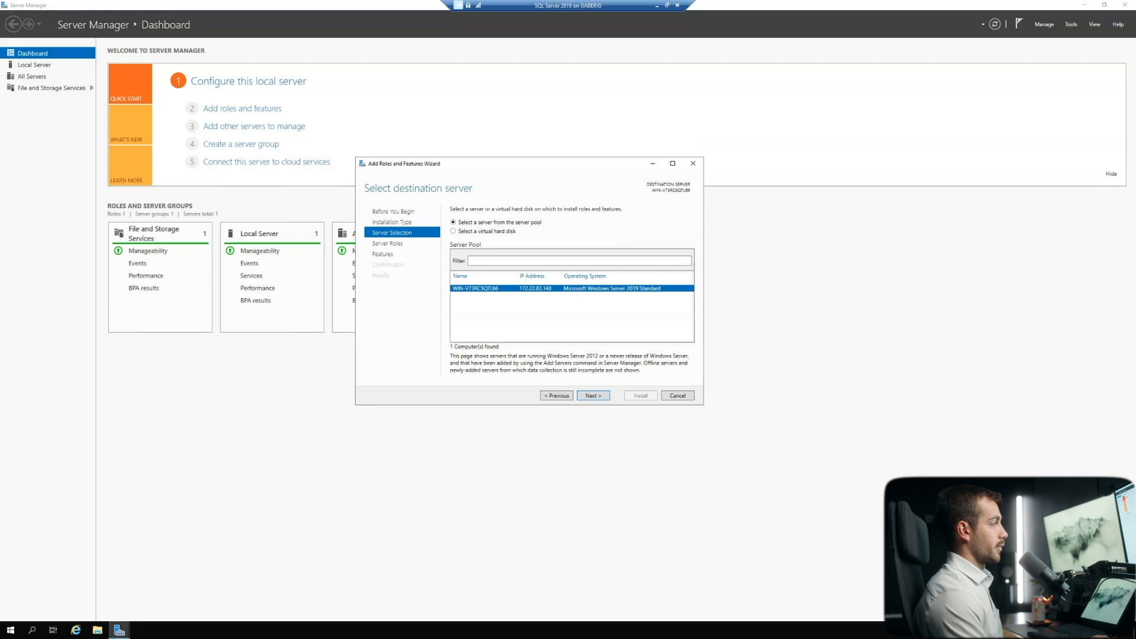
click(591, 396)
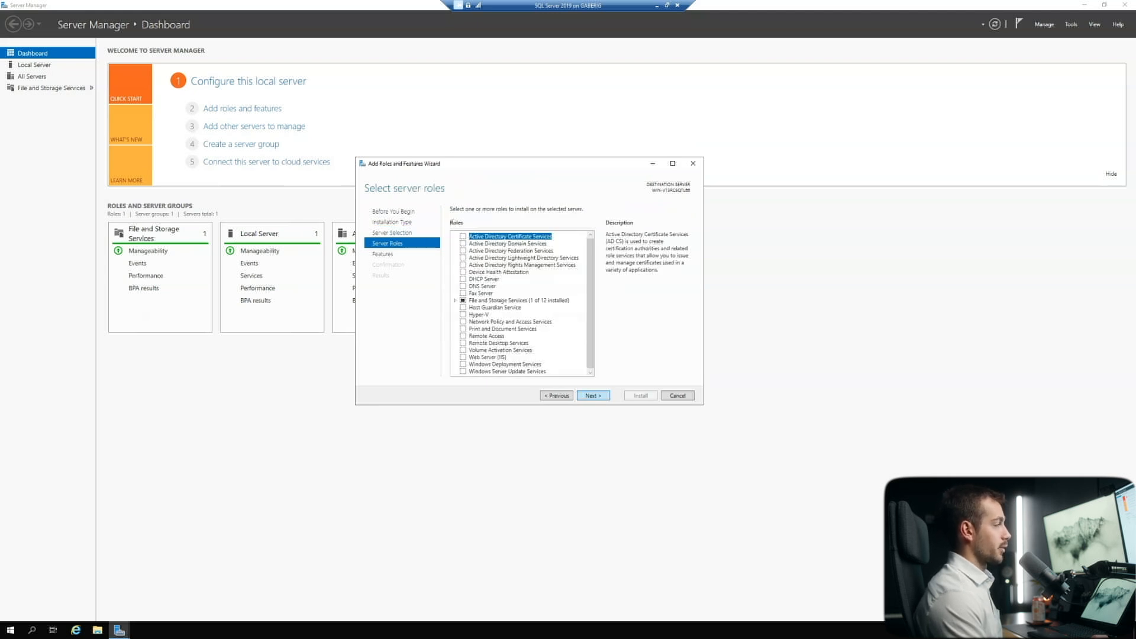
Step: Select the Windows Server Backup feature, install it, and close the completed wizard
click(592, 395)
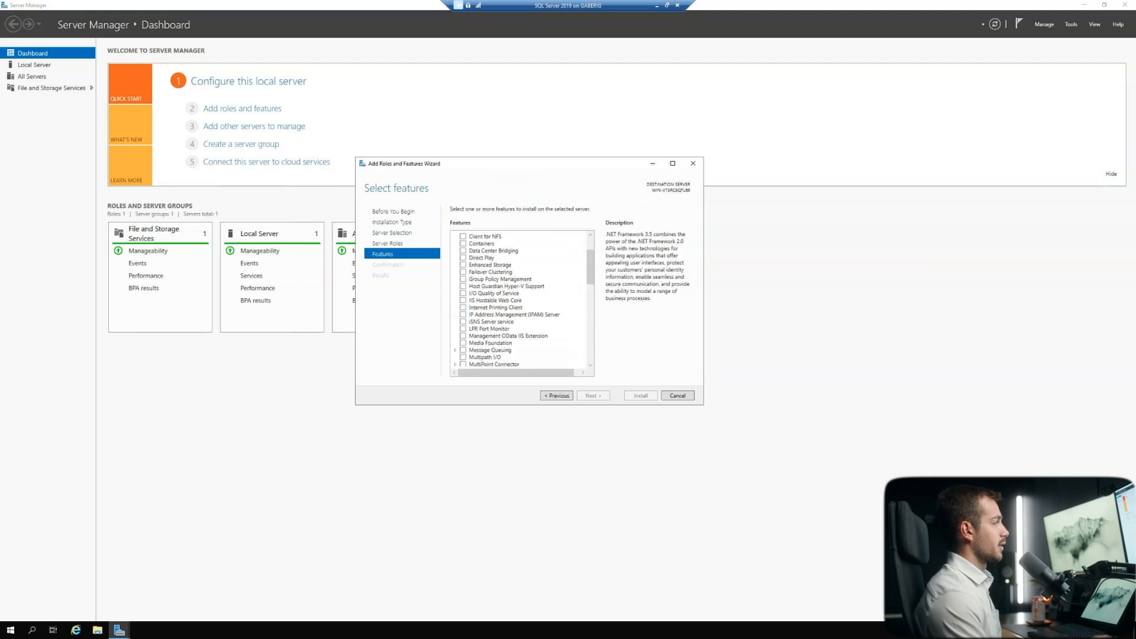
scroll(down, 3)
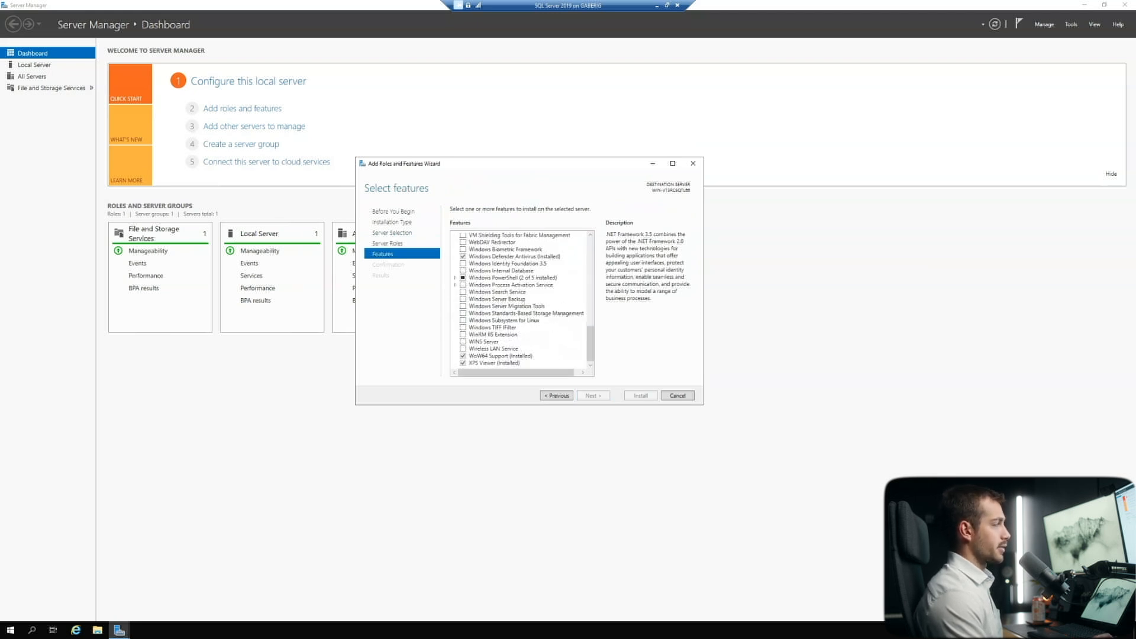
click(464, 298)
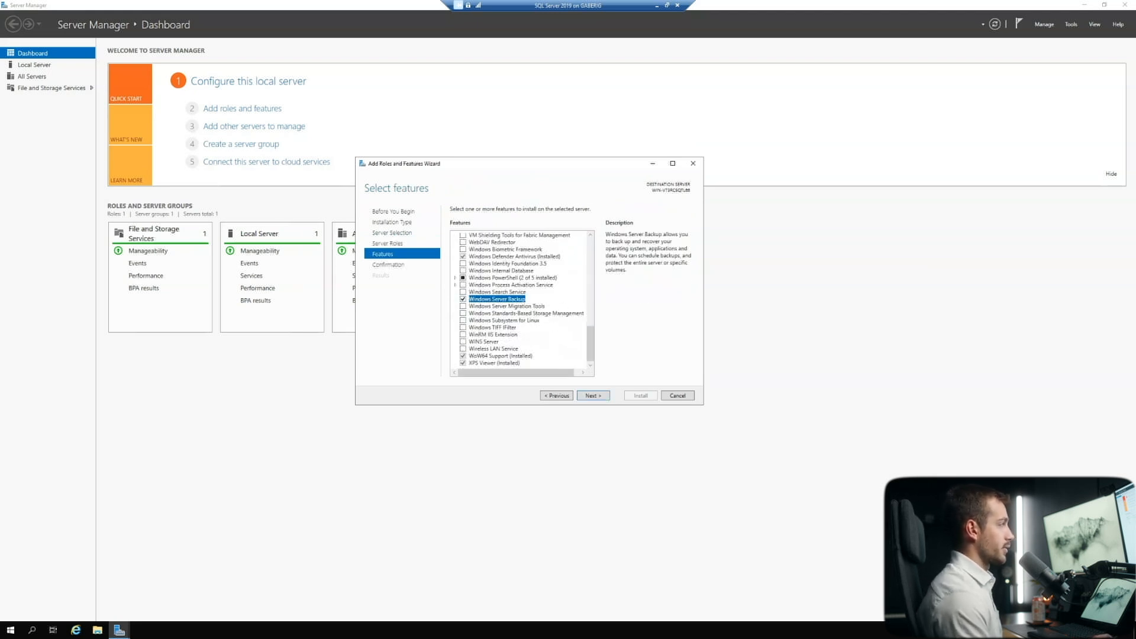
click(592, 396)
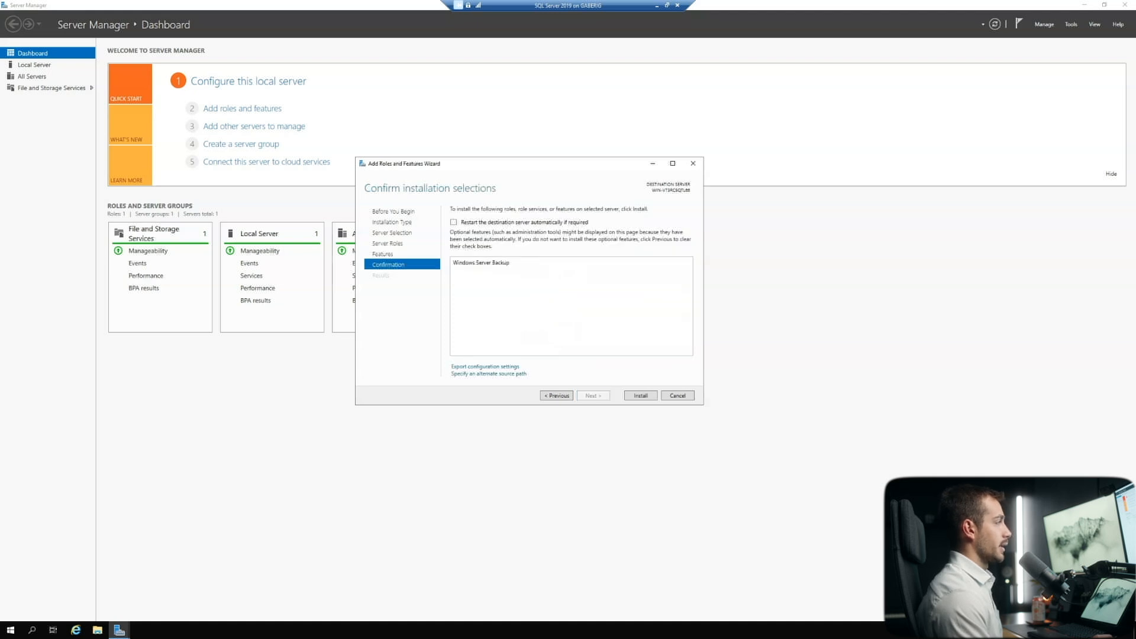
click(640, 395)
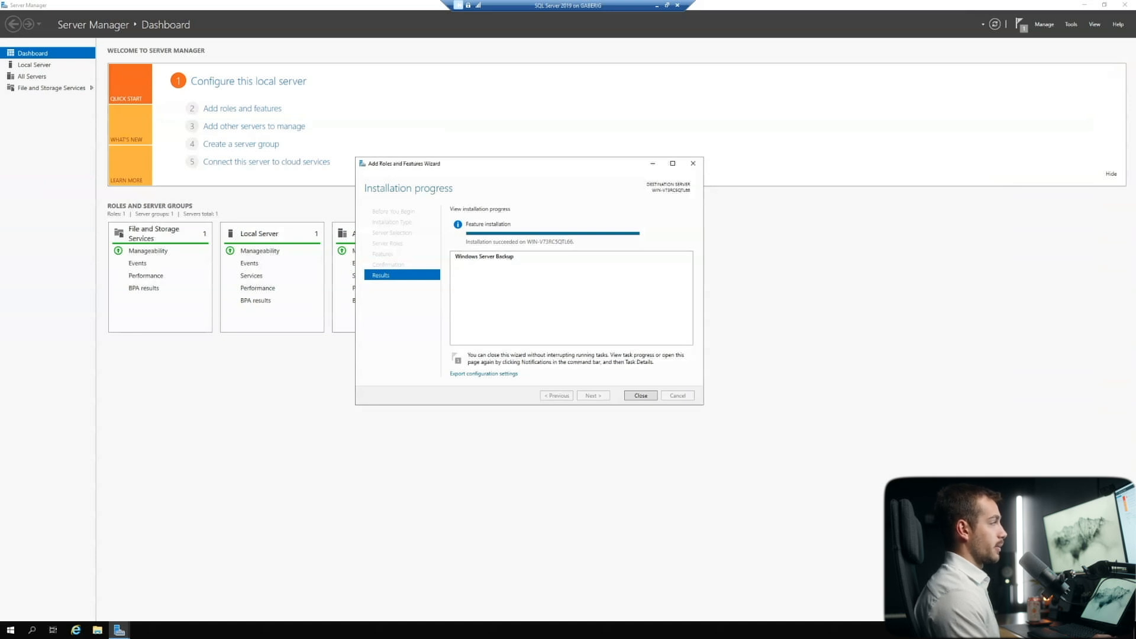
click(639, 394)
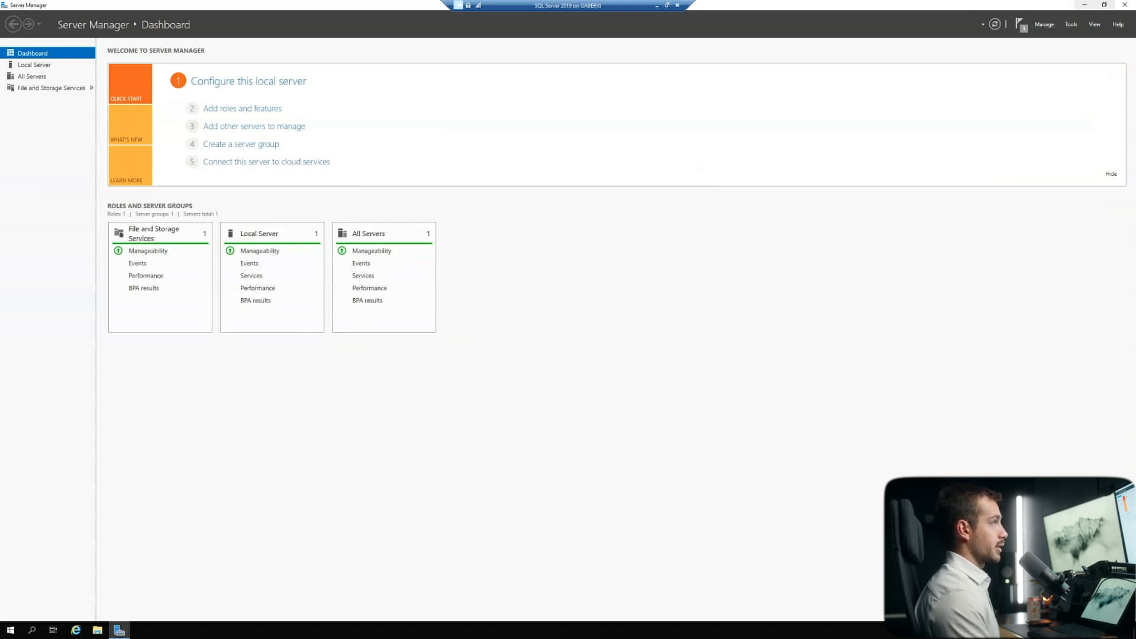
Step: Search Start for 'back' to launch the Windows Server Backup console
click(10, 629)
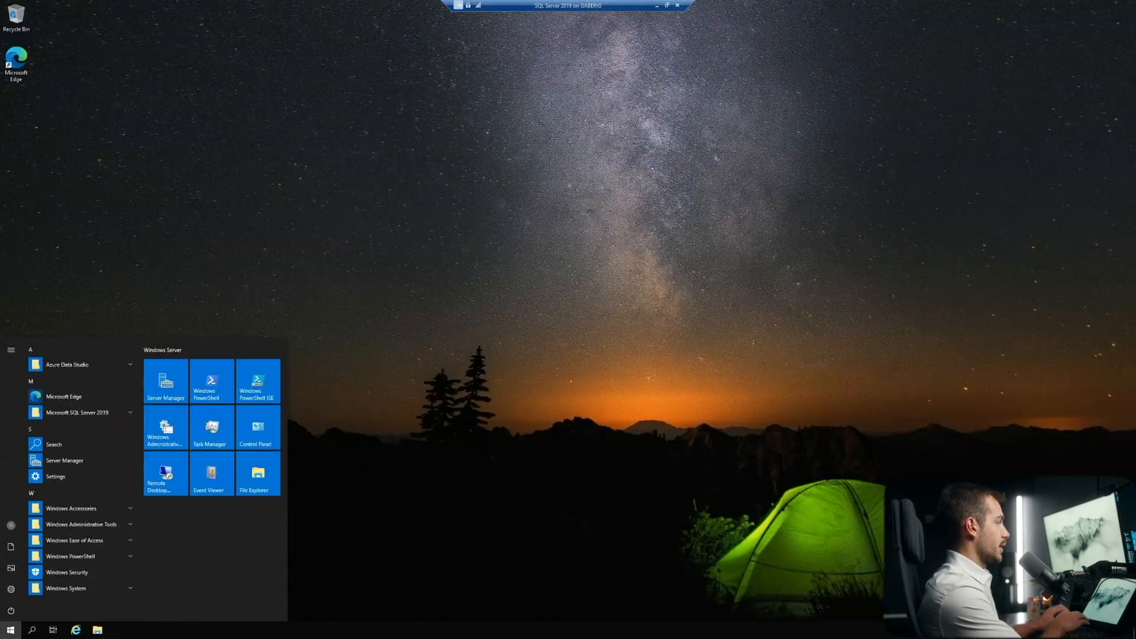
text(back)
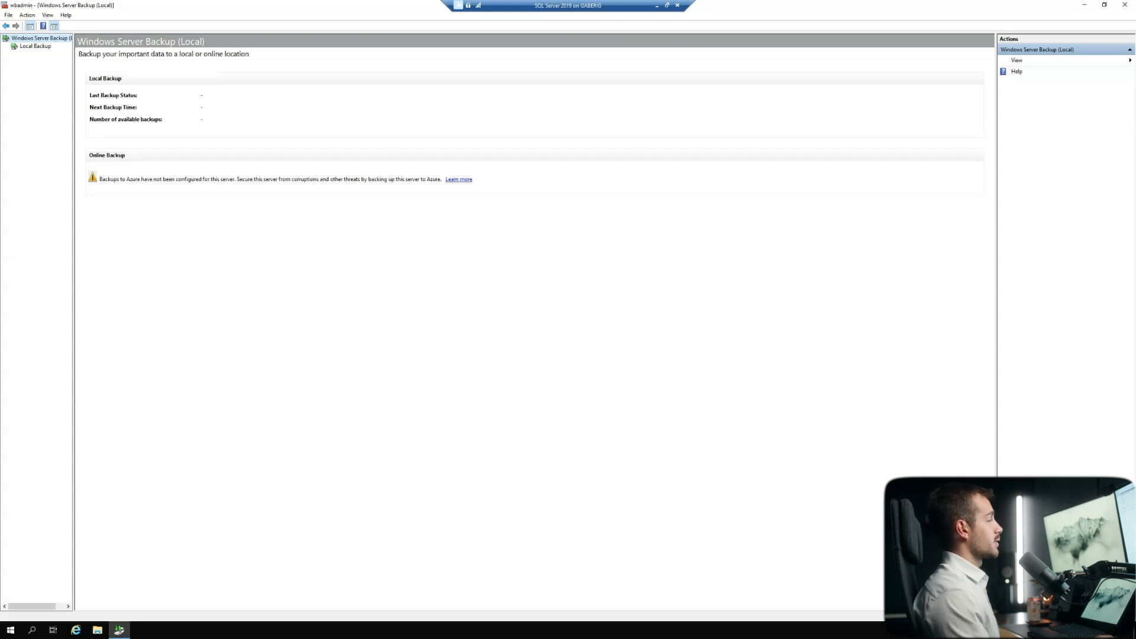
Step: From Local Backup, launch the Backup Schedule Wizard, cancelling once and relaunching it
click(36, 45)
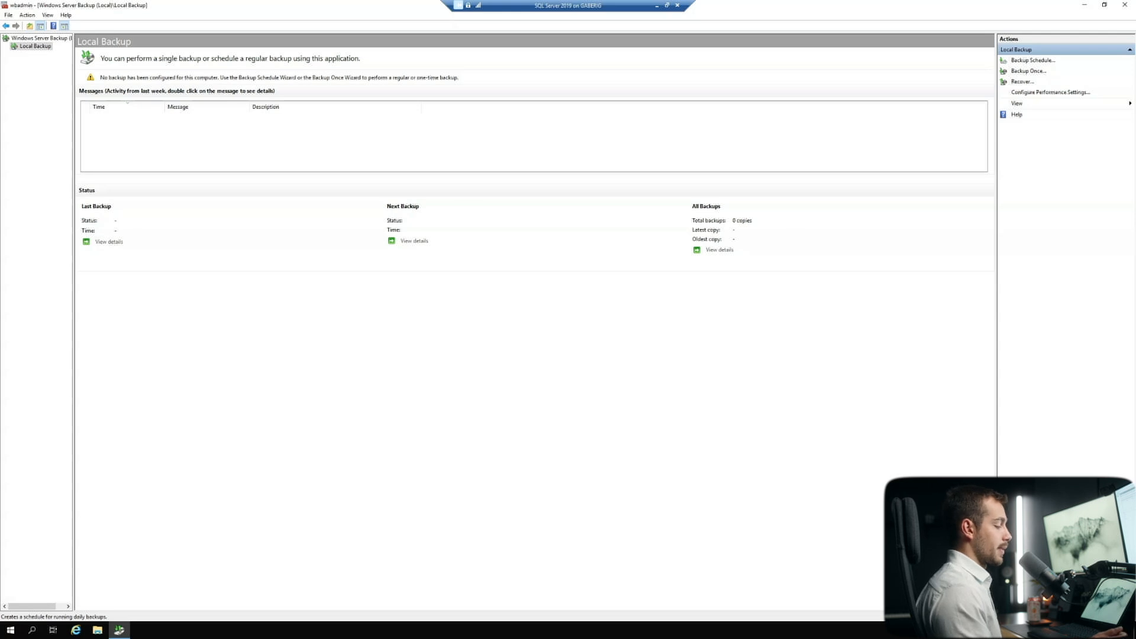
click(1032, 60)
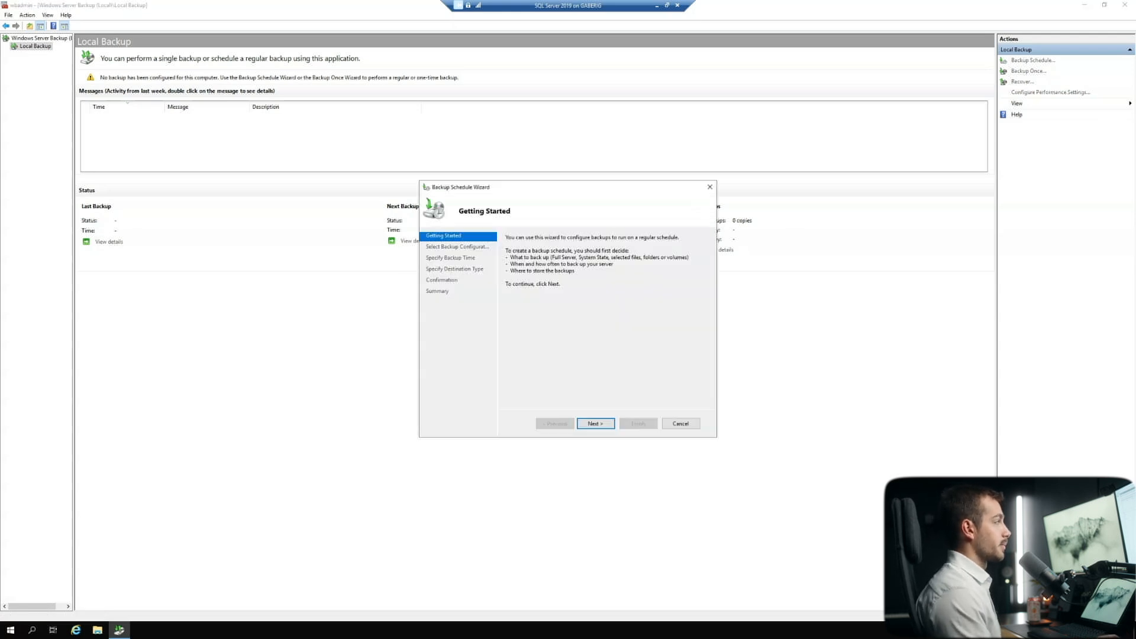
click(680, 423)
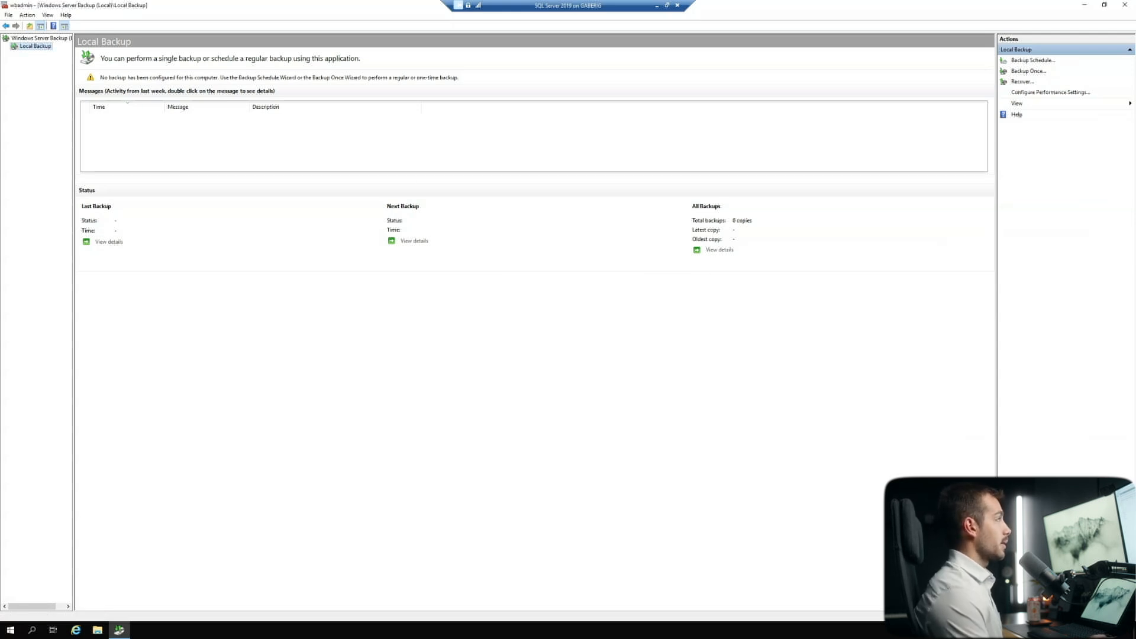
mouse_move(1021, 81)
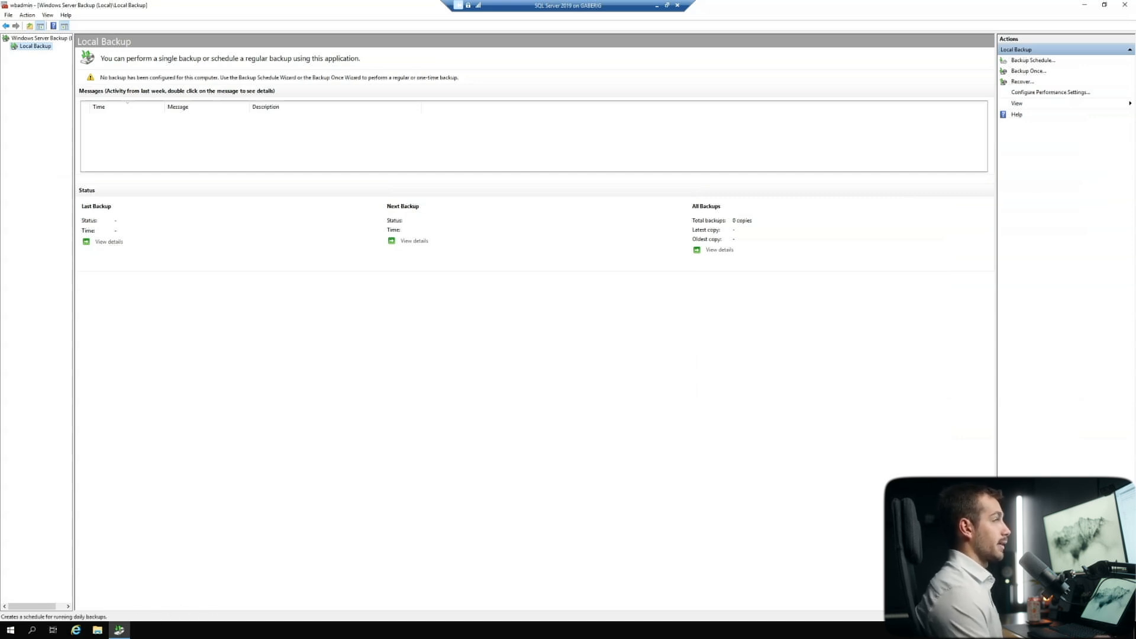
click(1031, 60)
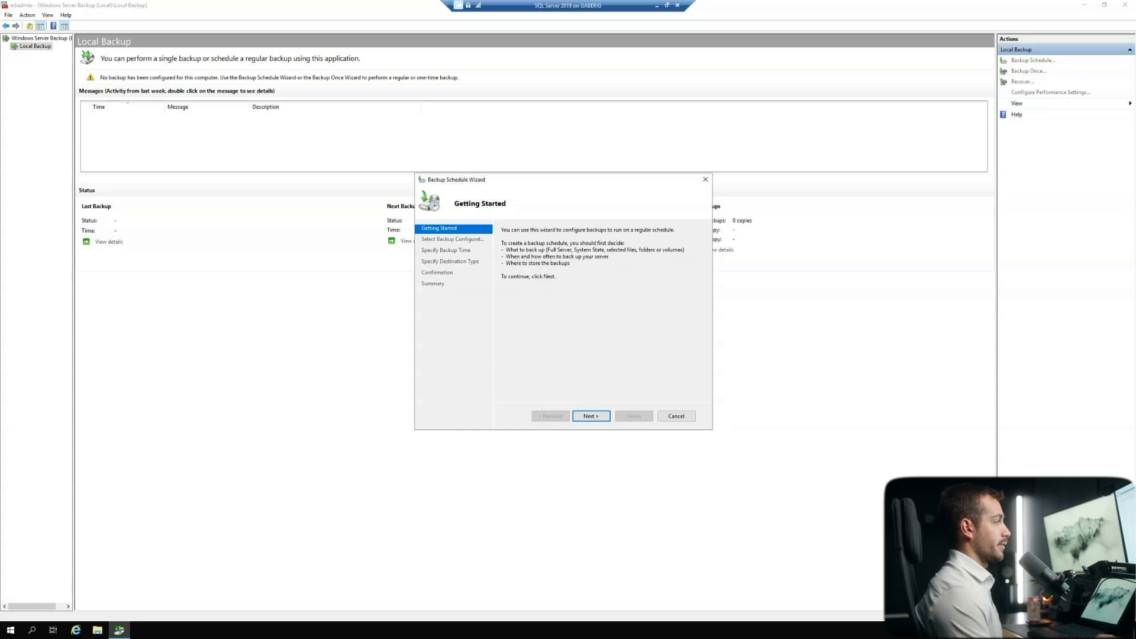
Step: Keep Full server, set a once-a-day backup at 12:00 PM, and continue to destination type
click(589, 416)
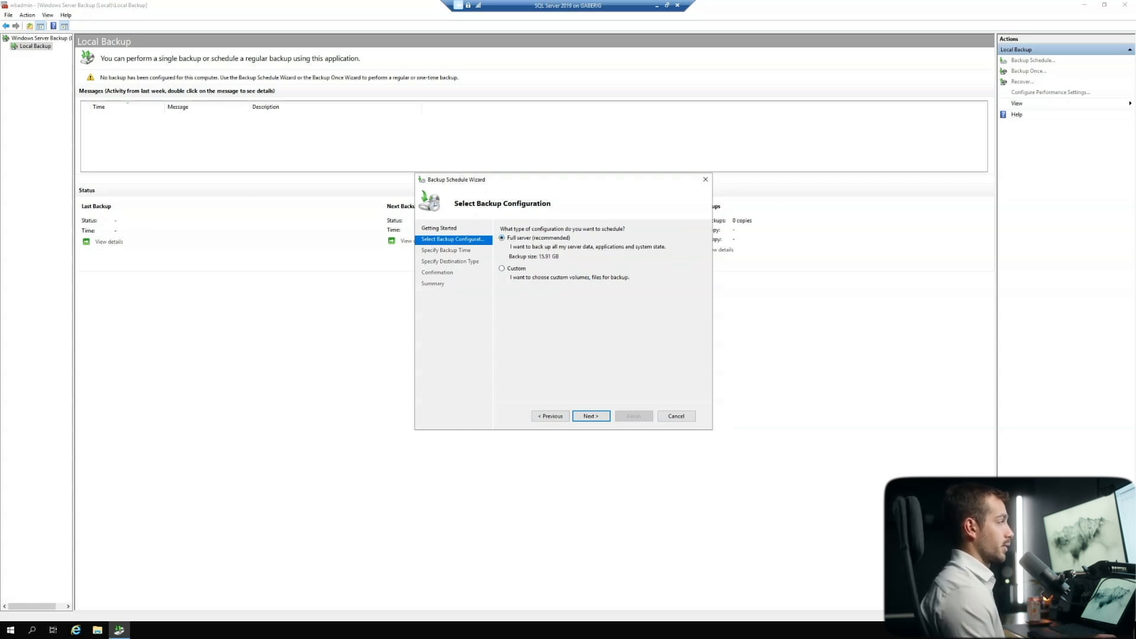
click(590, 416)
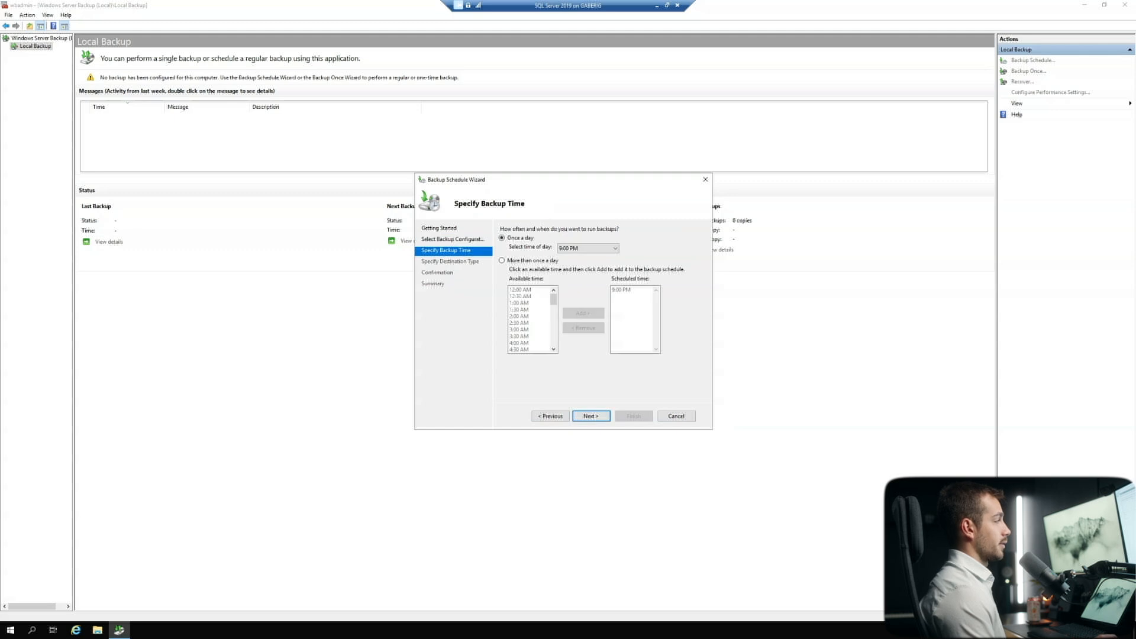
click(615, 248)
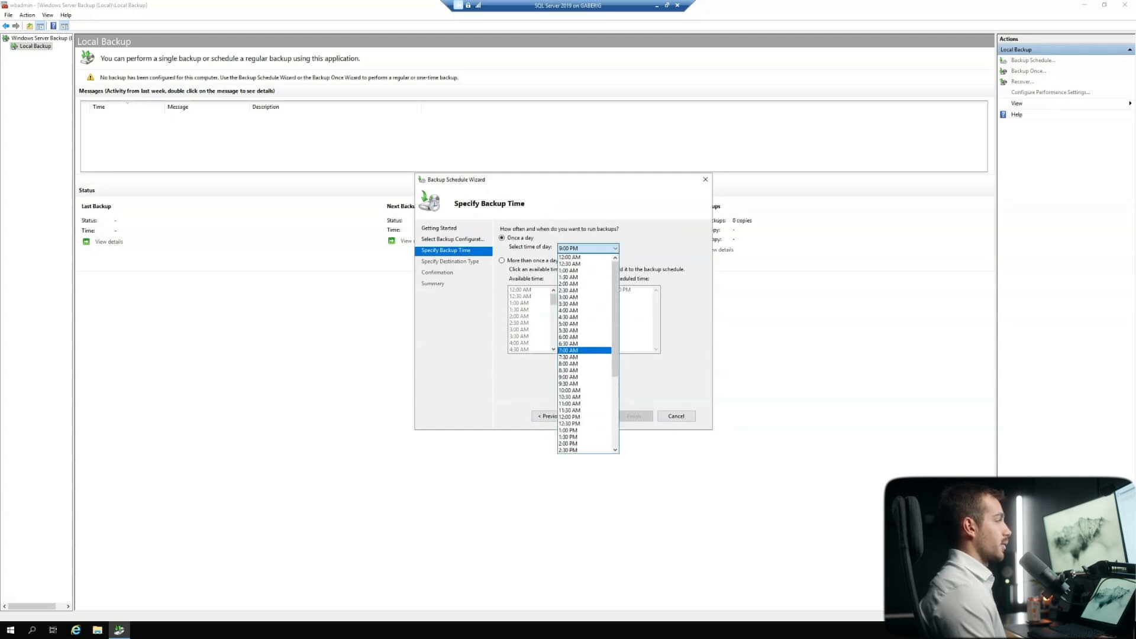
scroll(down, 3)
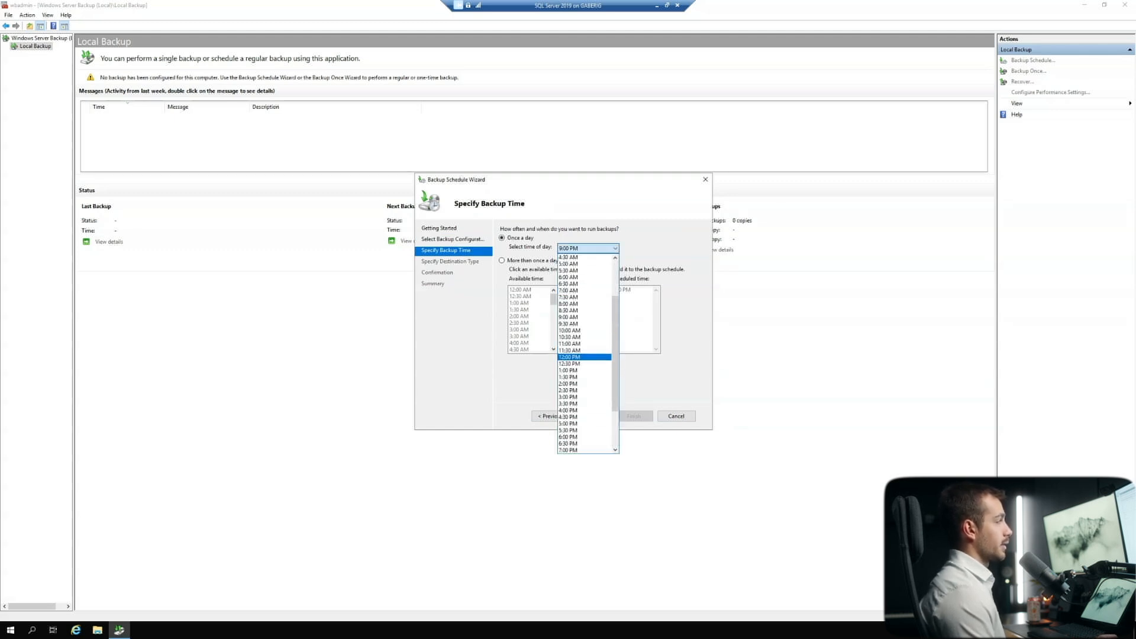
click(570, 356)
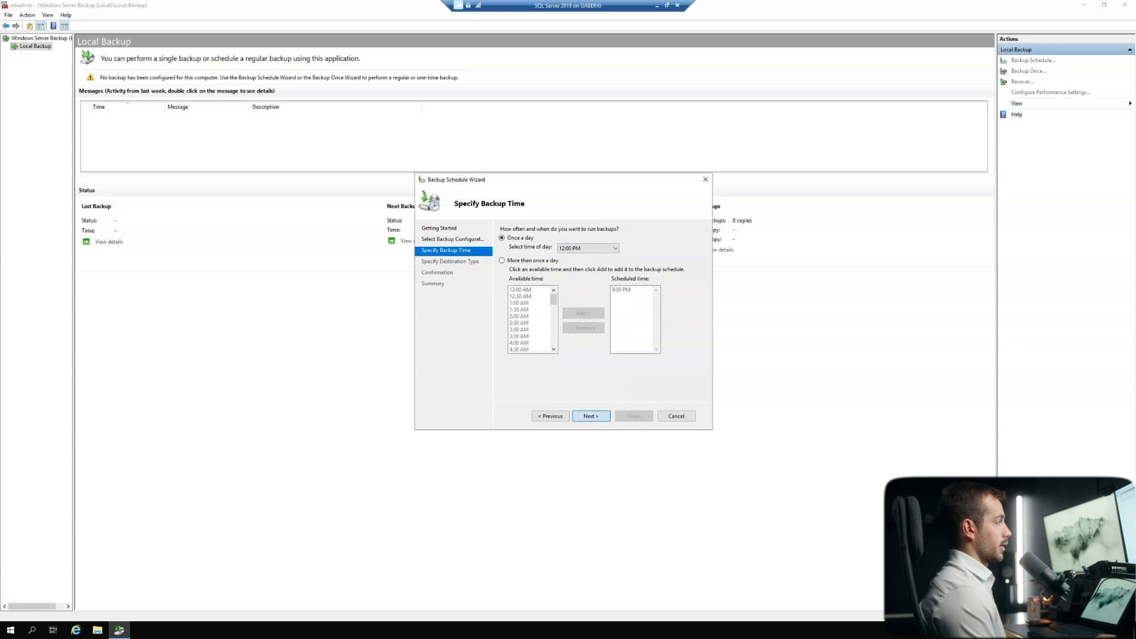
click(590, 416)
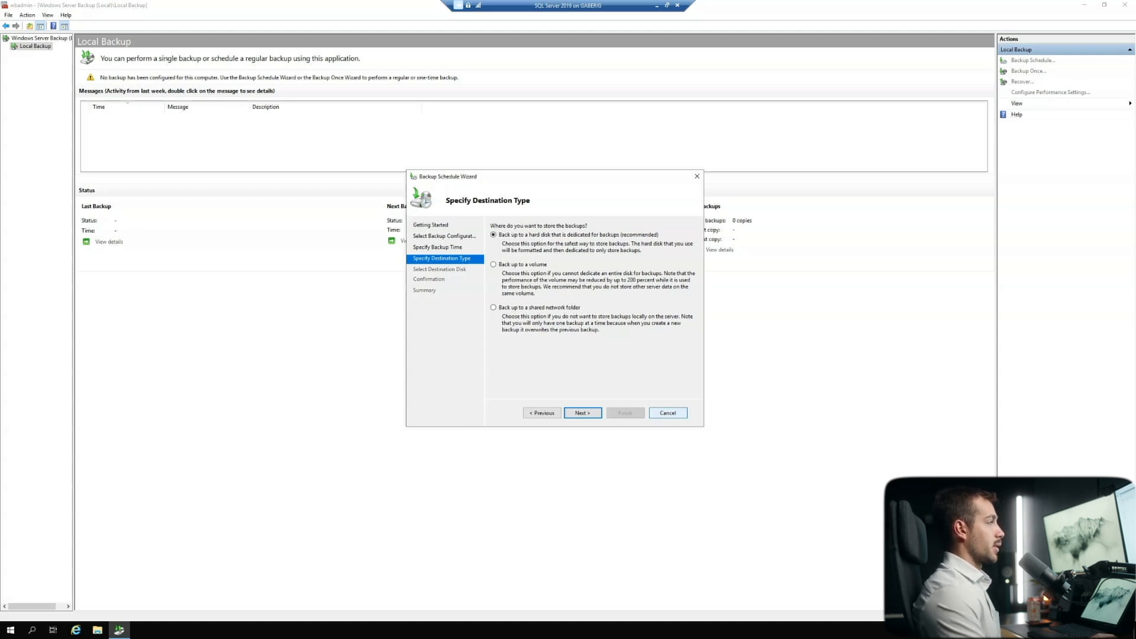
Step: Cancel the schedule, try a Backup Once full-server backup, and acknowledge the no-storage-location error
click(667, 412)
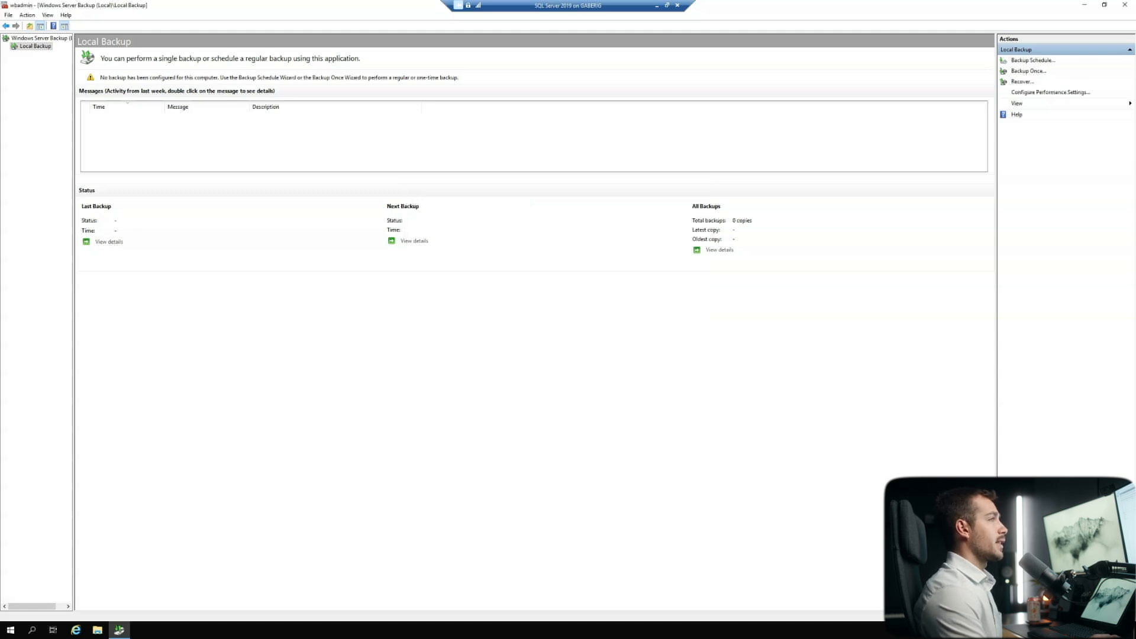
click(1028, 71)
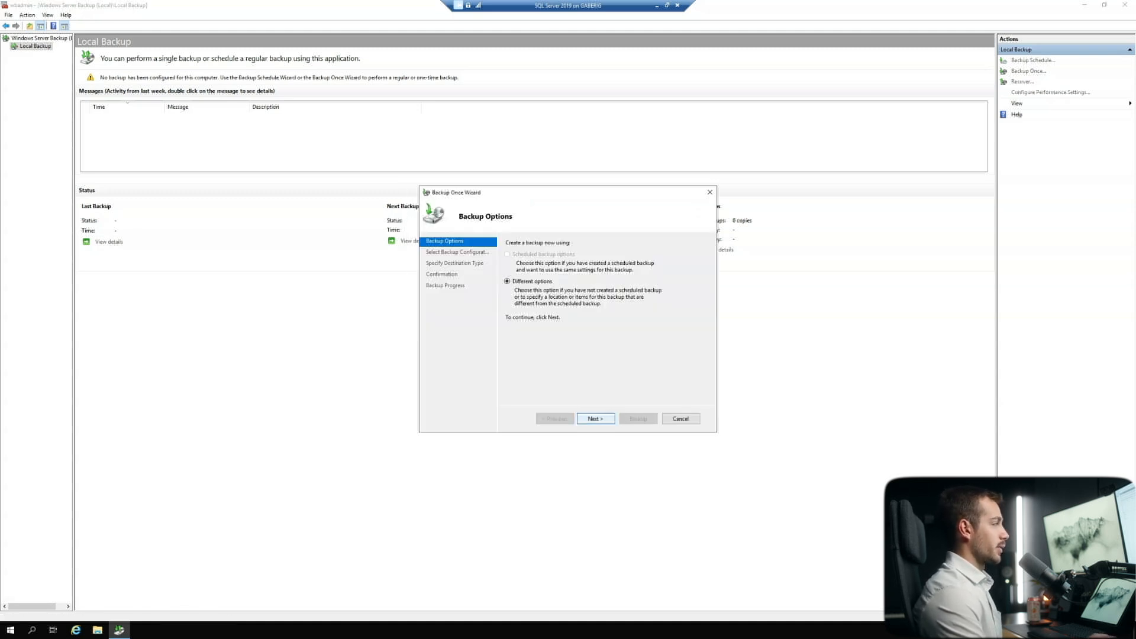
click(594, 418)
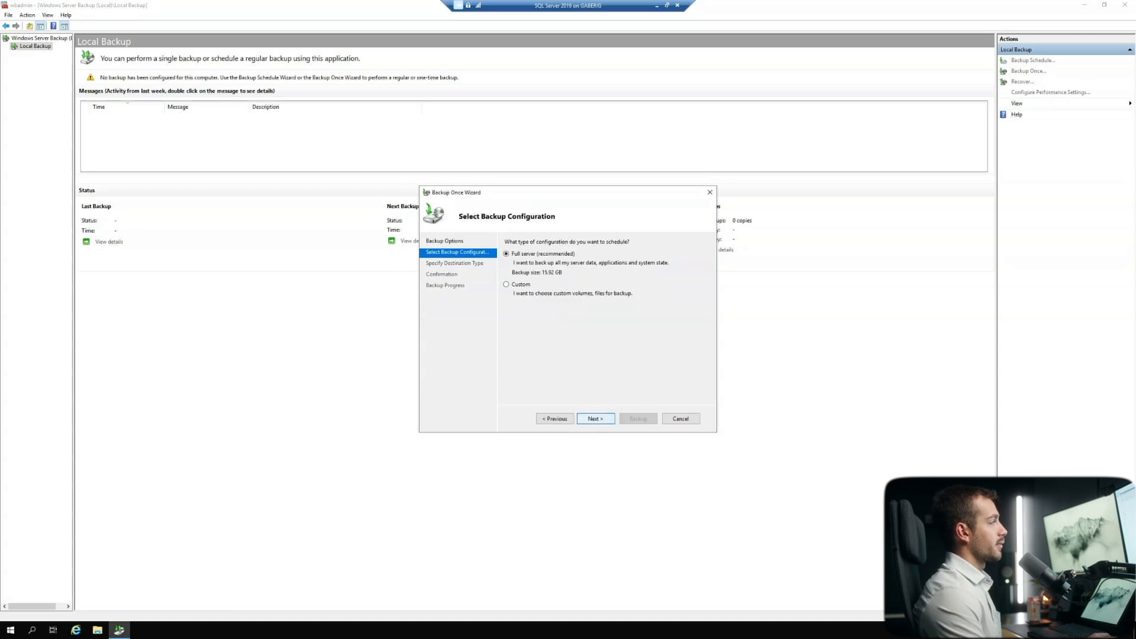
click(595, 418)
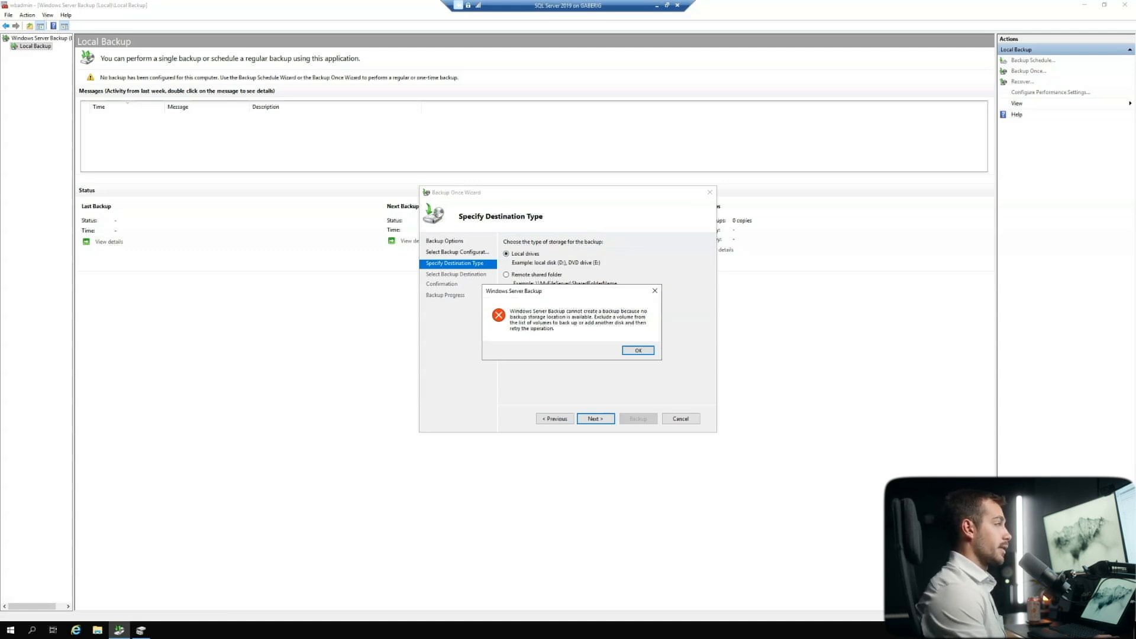
click(637, 350)
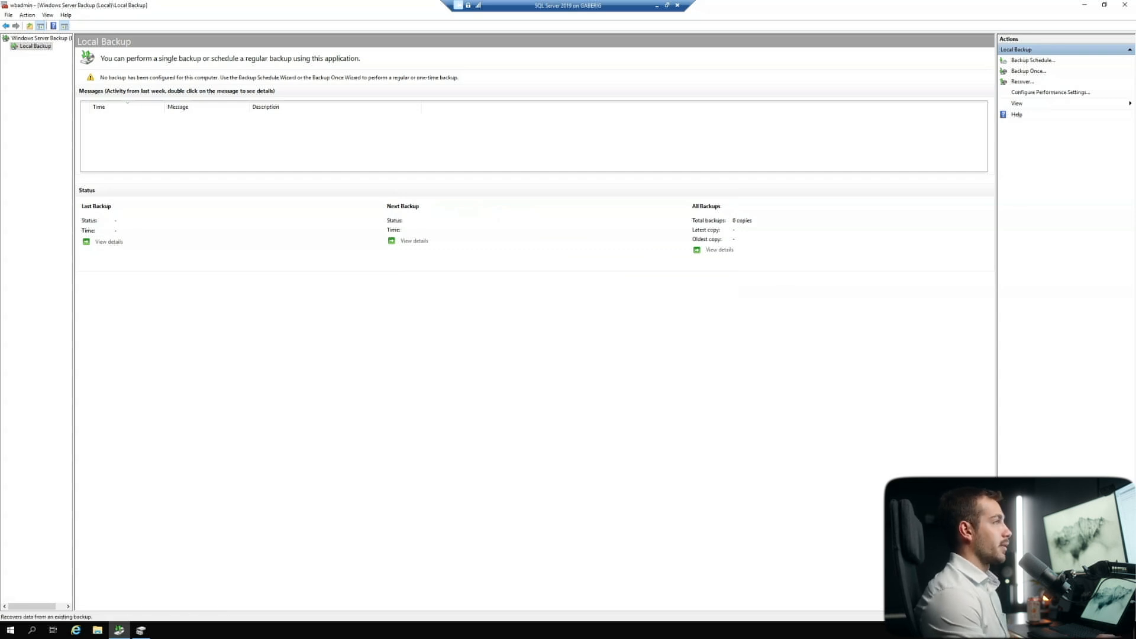
click(1022, 81)
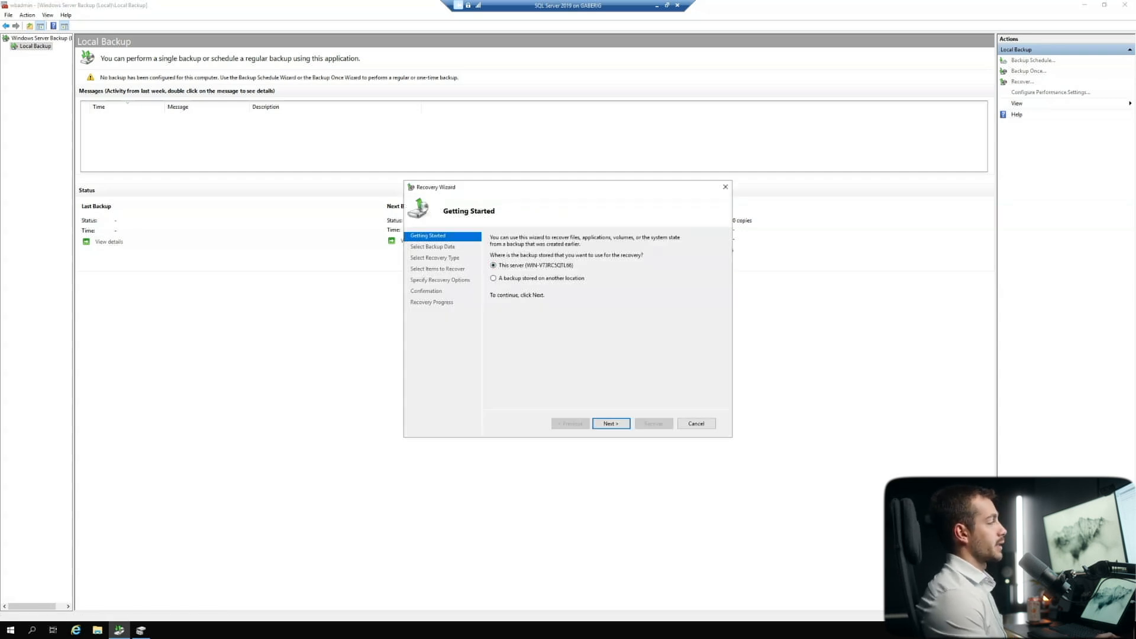
click(493, 278)
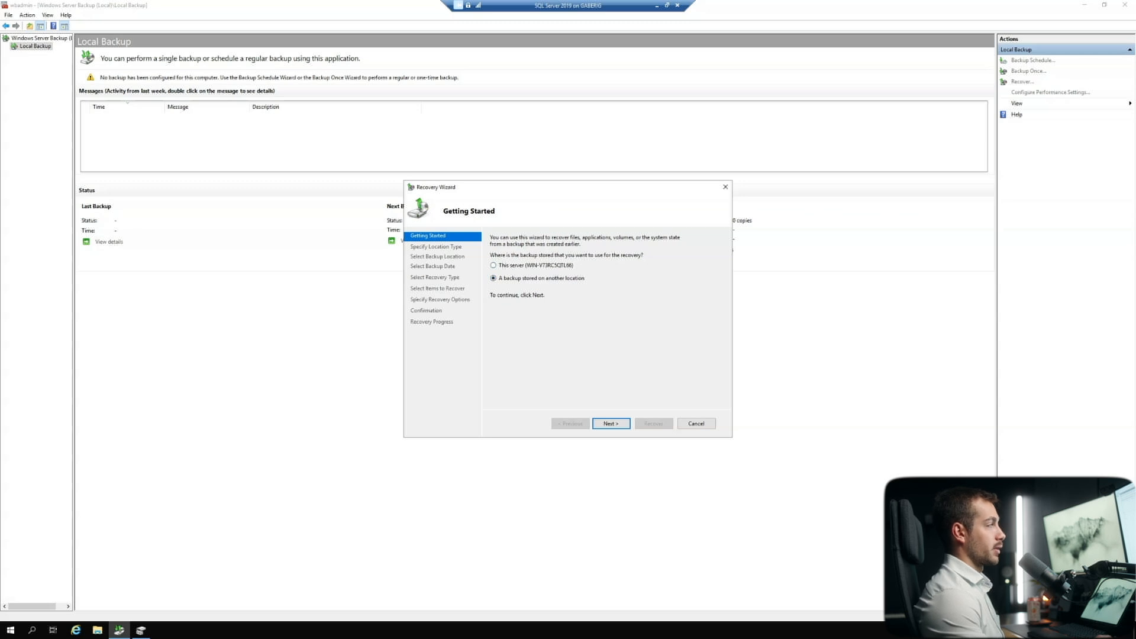
click(610, 423)
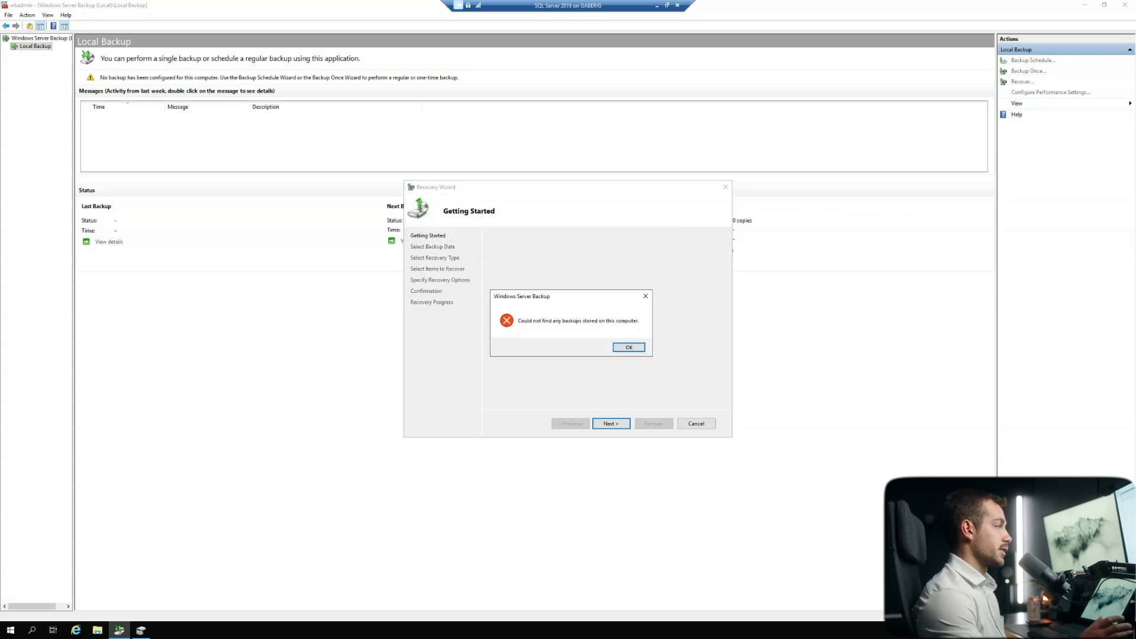
click(627, 347)
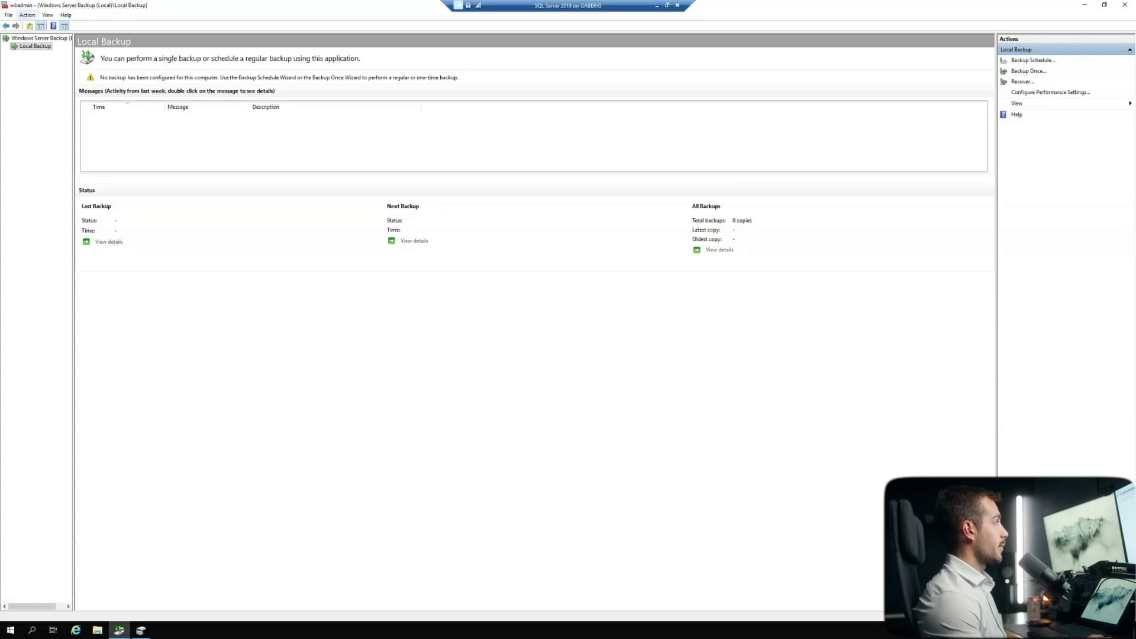
Step: Open Configure Performance Settings from the Action menu to show Optimize Backup Performance
click(26, 15)
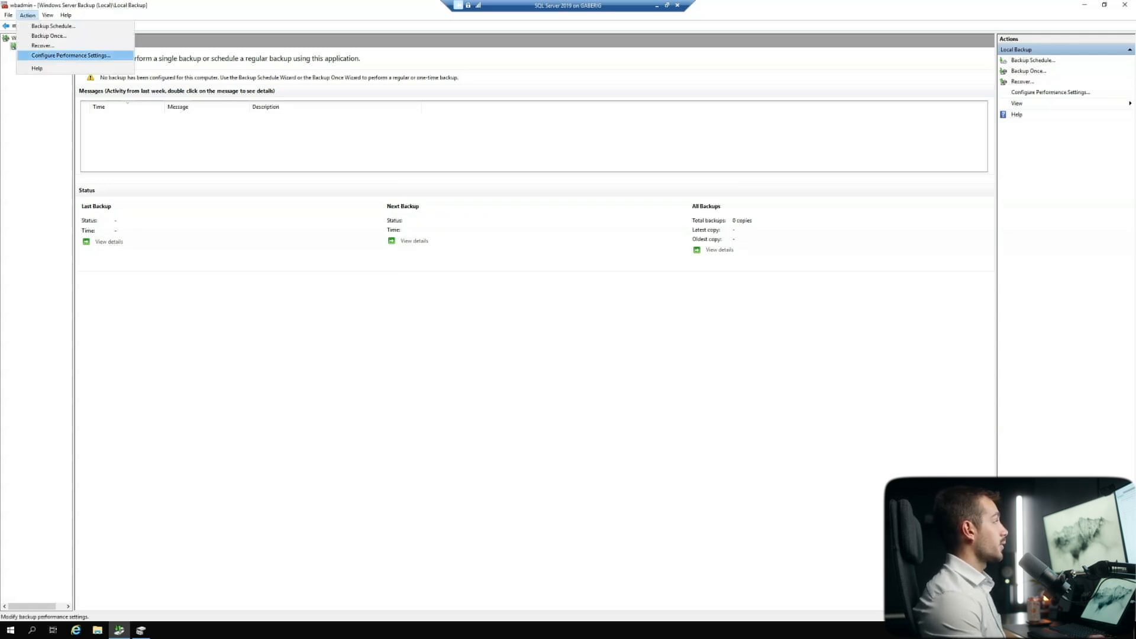
click(70, 55)
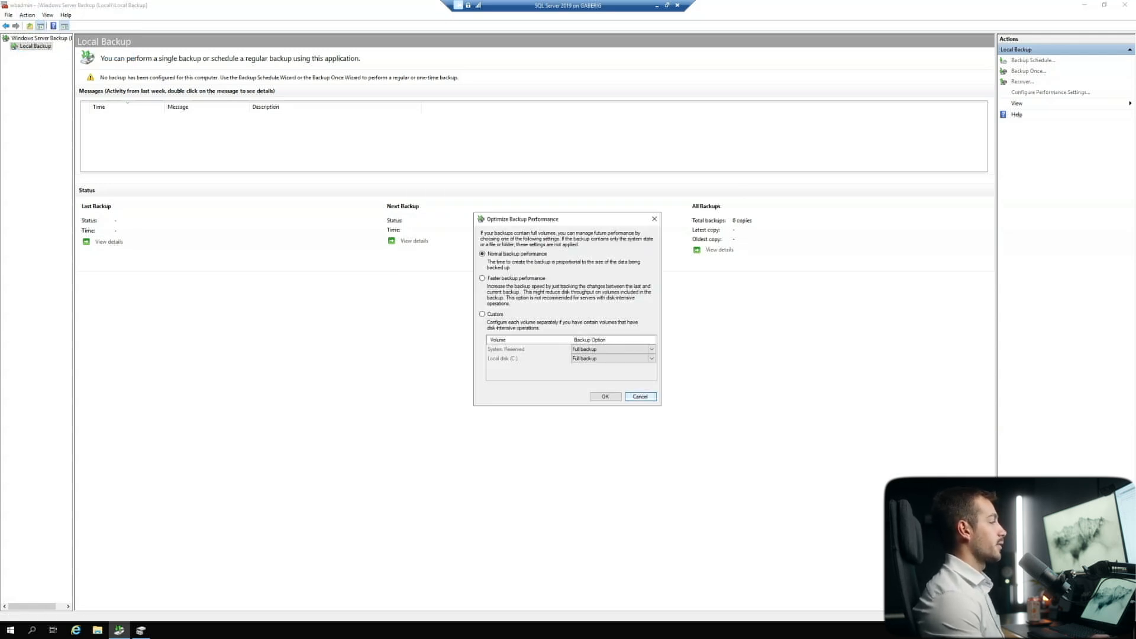